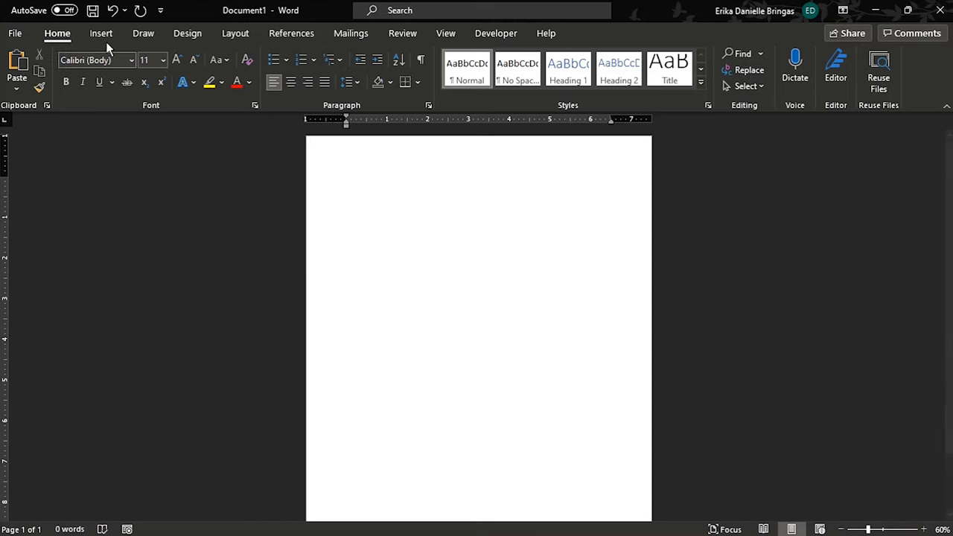
# - Insert the 'ms tutorial' logo picture from this device into the document
pyautogui.click(100, 33)
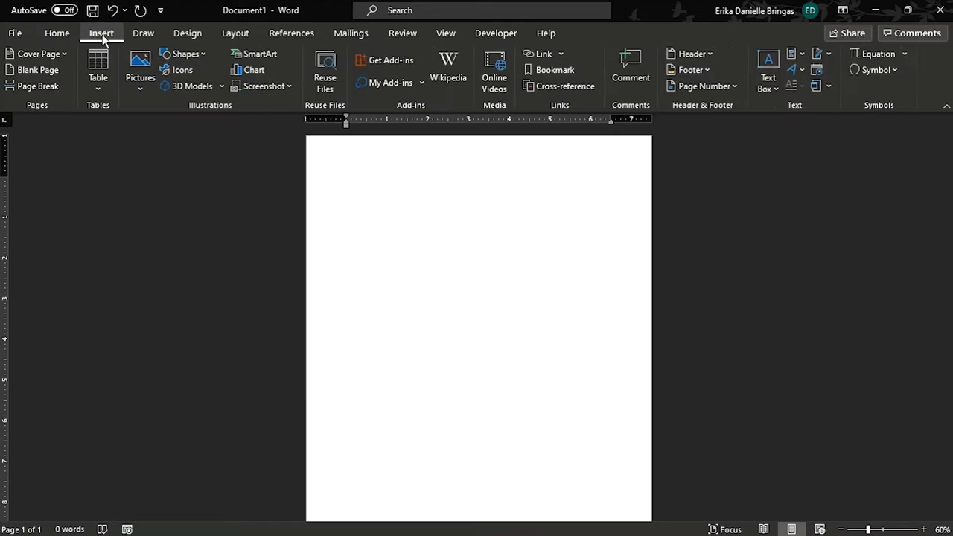
pyautogui.click(140, 67)
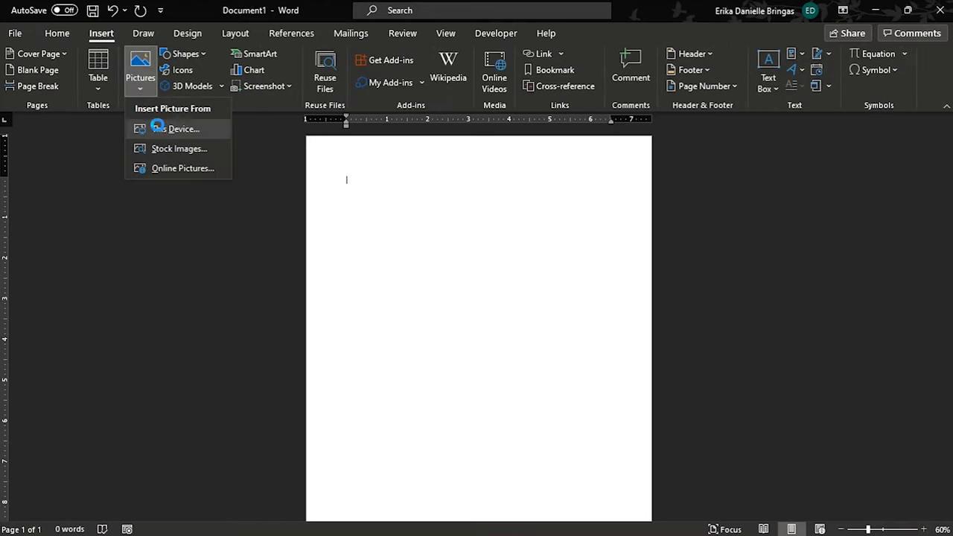
pyautogui.click(184, 129)
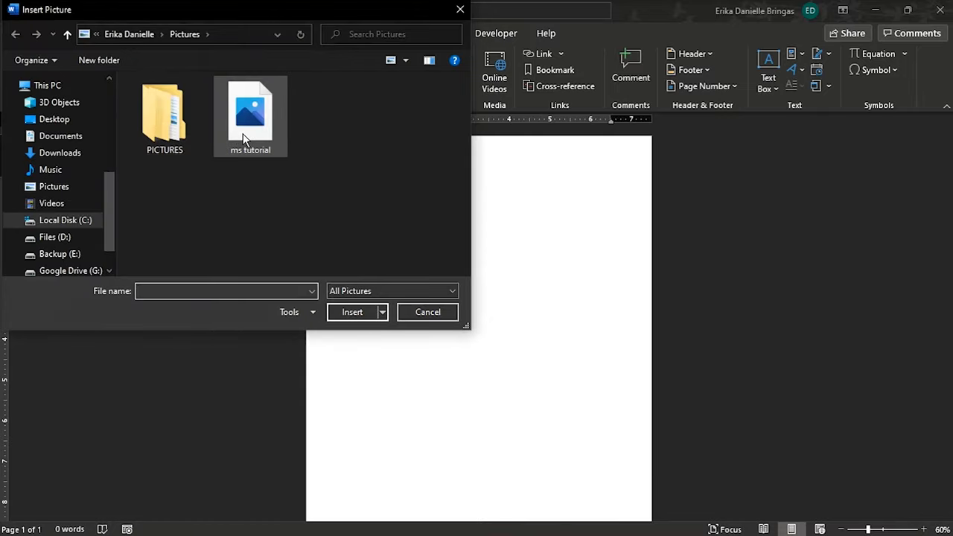
pyautogui.click(250, 116)
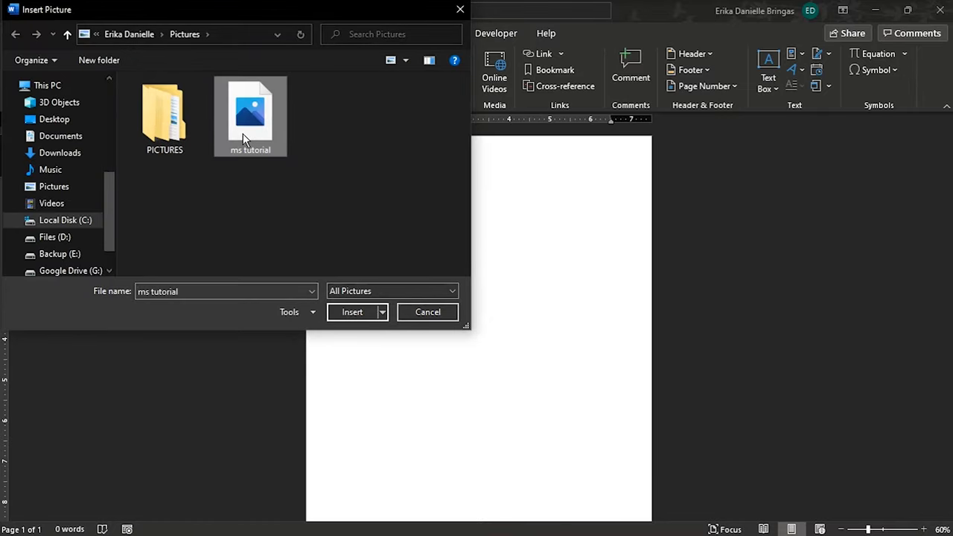
pyautogui.click(353, 313)
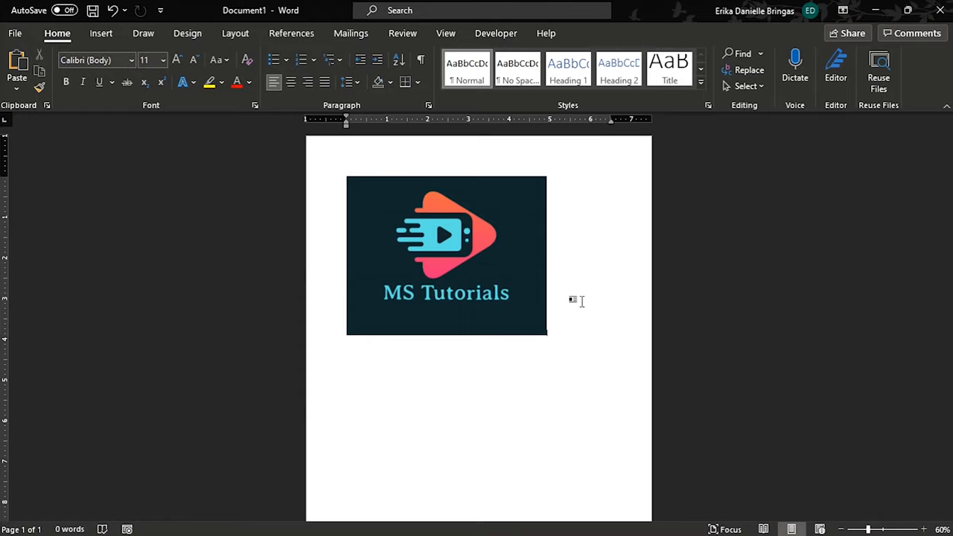
# - Draw a Rectangle shape over the 'MS Tutorials' text on the logo
pyautogui.click(101, 33)
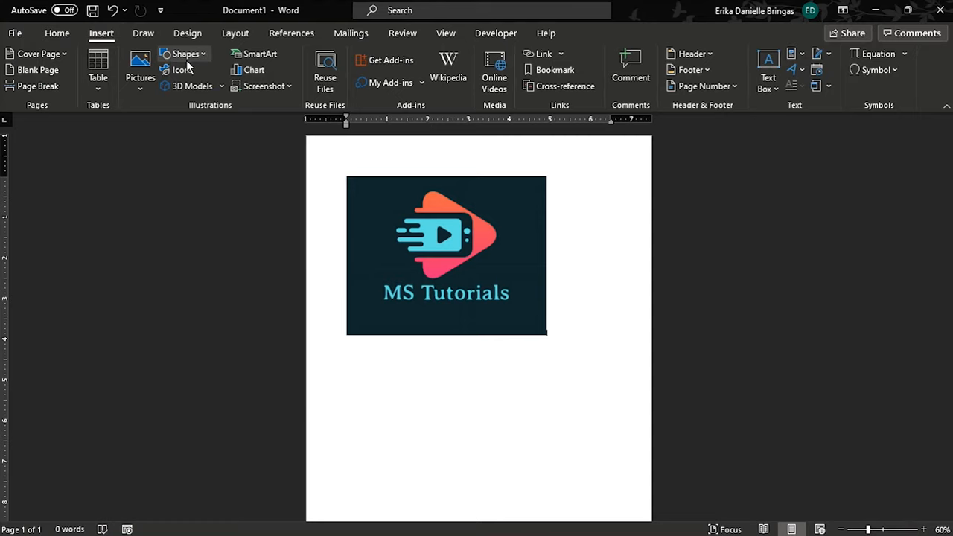
pyautogui.click(184, 54)
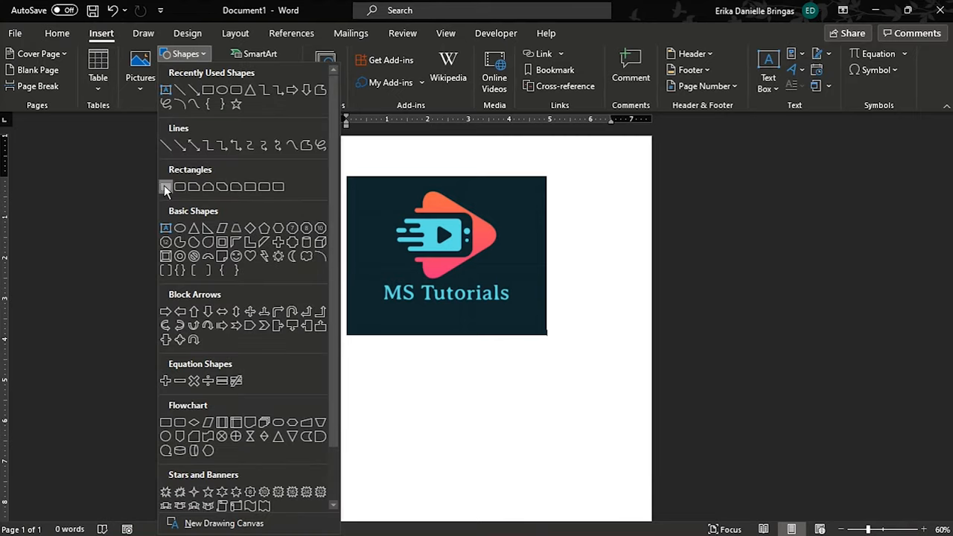
pyautogui.click(166, 187)
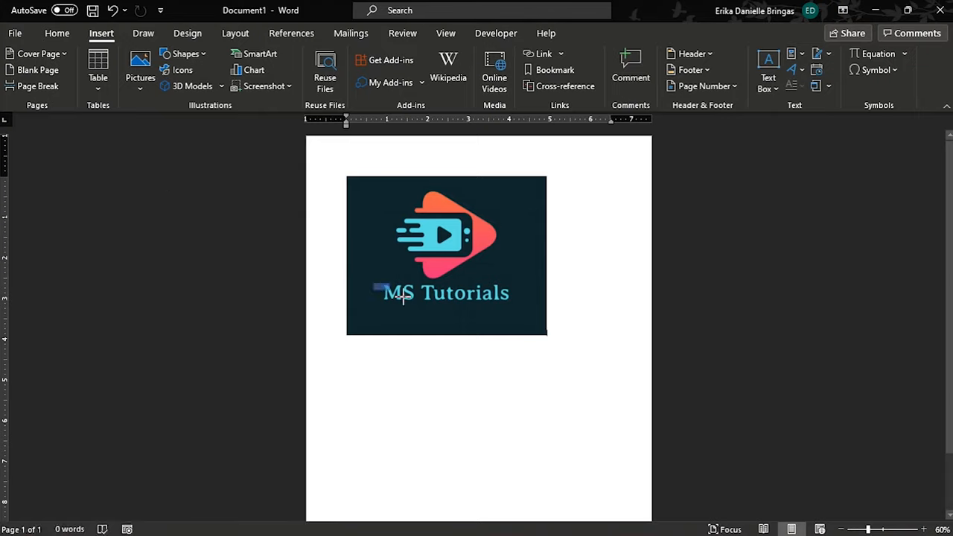
pyautogui.click(445, 293)
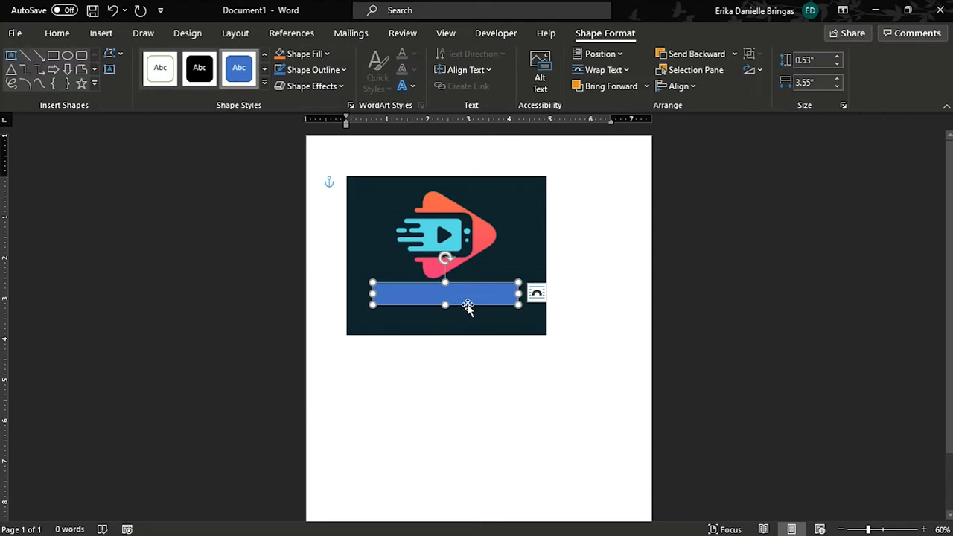
pyautogui.rightClick(444, 294)
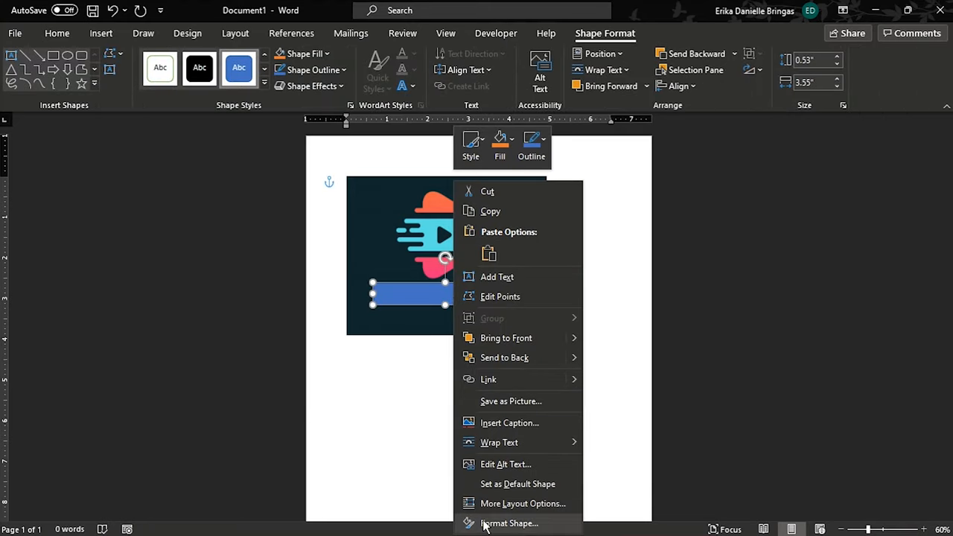
# - In Format Shape, set the rectangle's fill colour to Yellow with 70% transparency
pyautogui.click(508, 523)
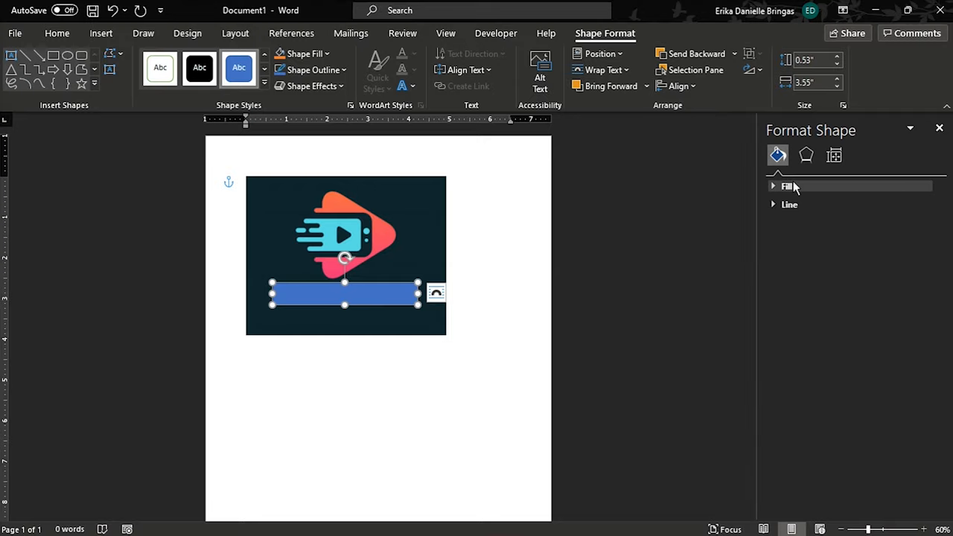
pyautogui.click(788, 185)
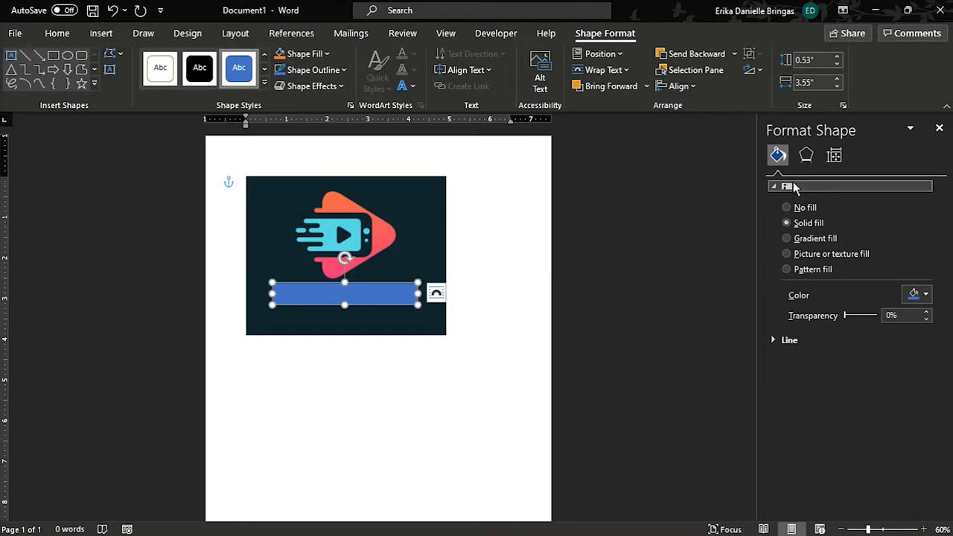
pyautogui.moveTo(868, 237)
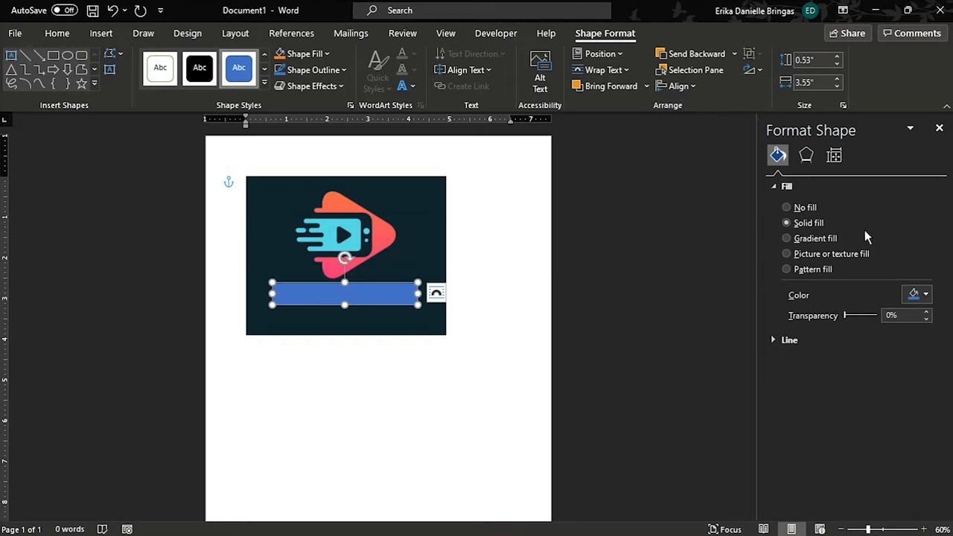
pyautogui.click(926, 294)
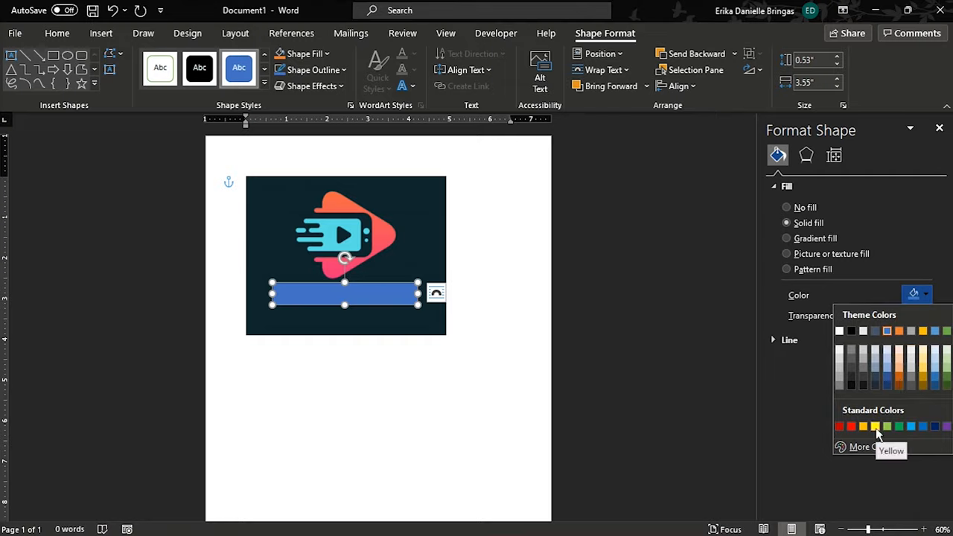
pyautogui.click(875, 426)
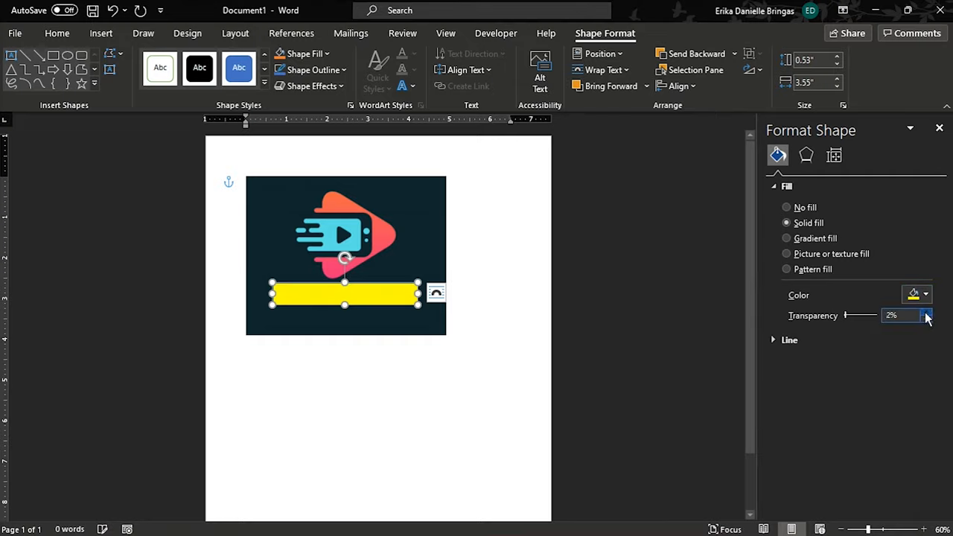
pyautogui.click(928, 311)
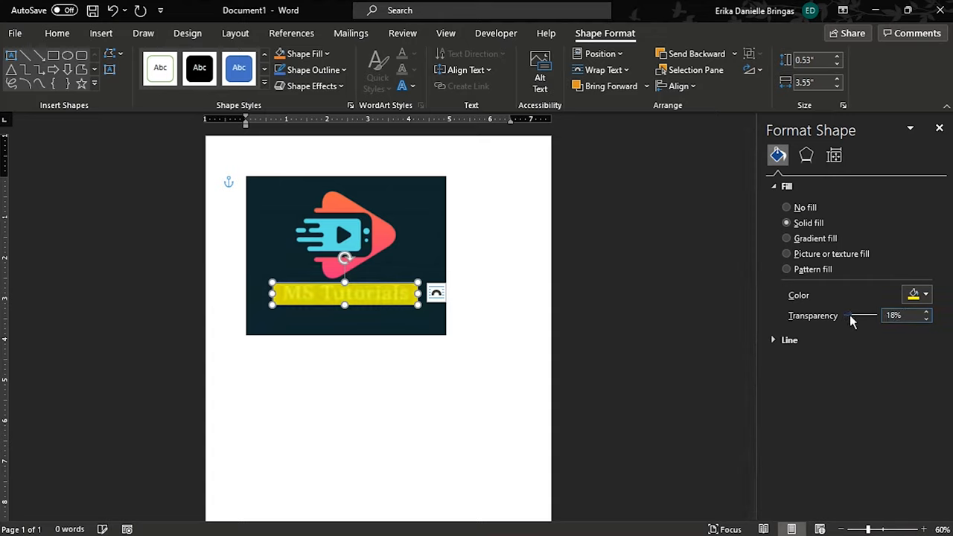
pyautogui.moveTo(841, 315); pyautogui.dragTo(860, 315)
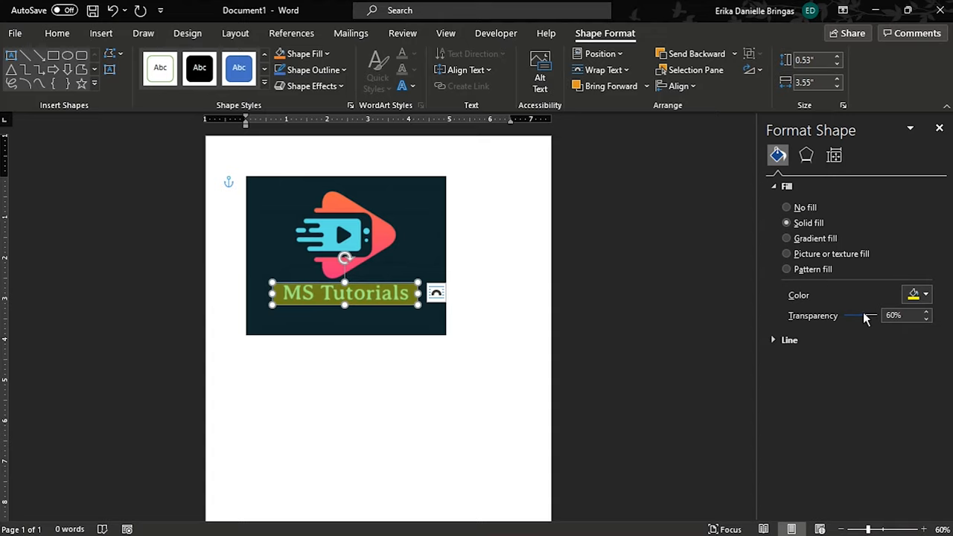
pyautogui.moveTo(853, 315); pyautogui.dragTo(868, 315)
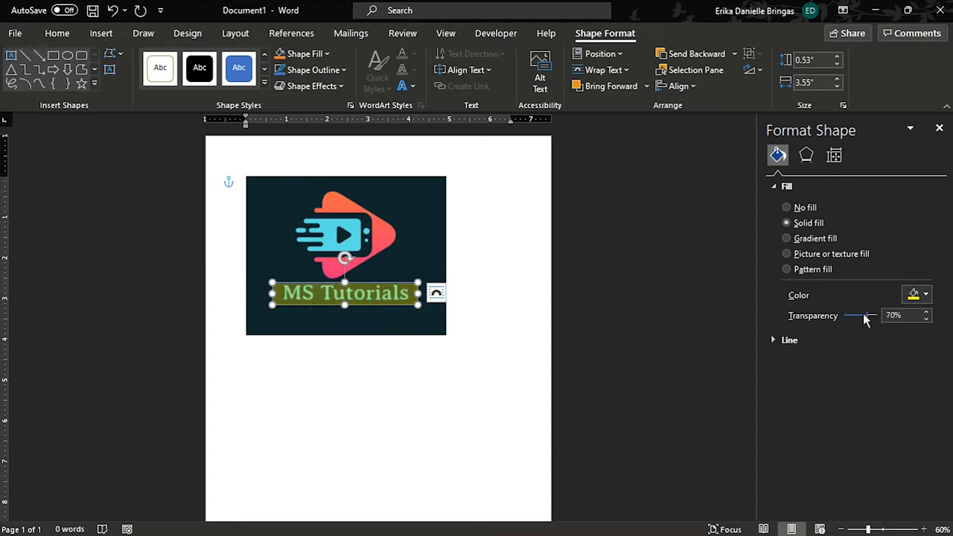
# - Set the rectangle's Line option to No line in the Format Shape pane
pyautogui.click(789, 339)
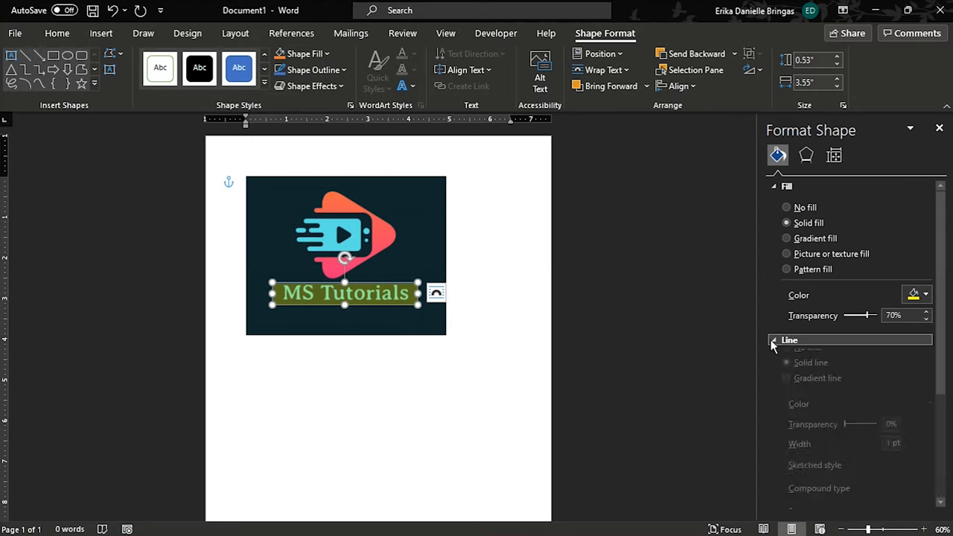
pyautogui.click(789, 339)
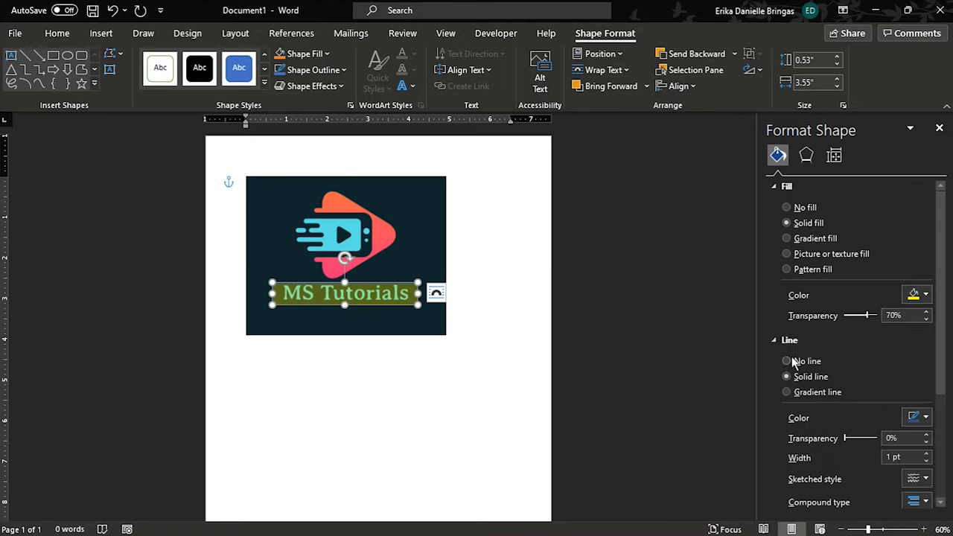
pyautogui.click(786, 361)
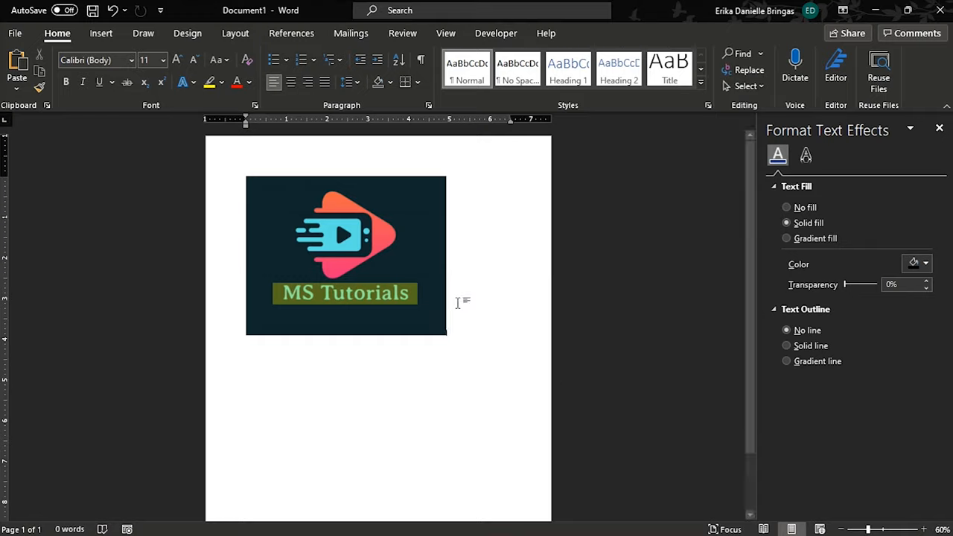
pyautogui.moveTo(470, 303)
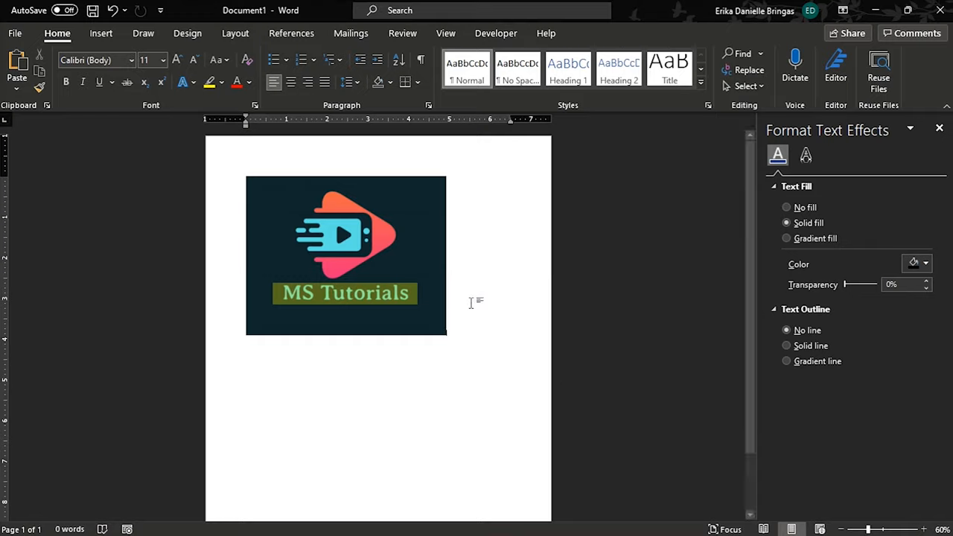